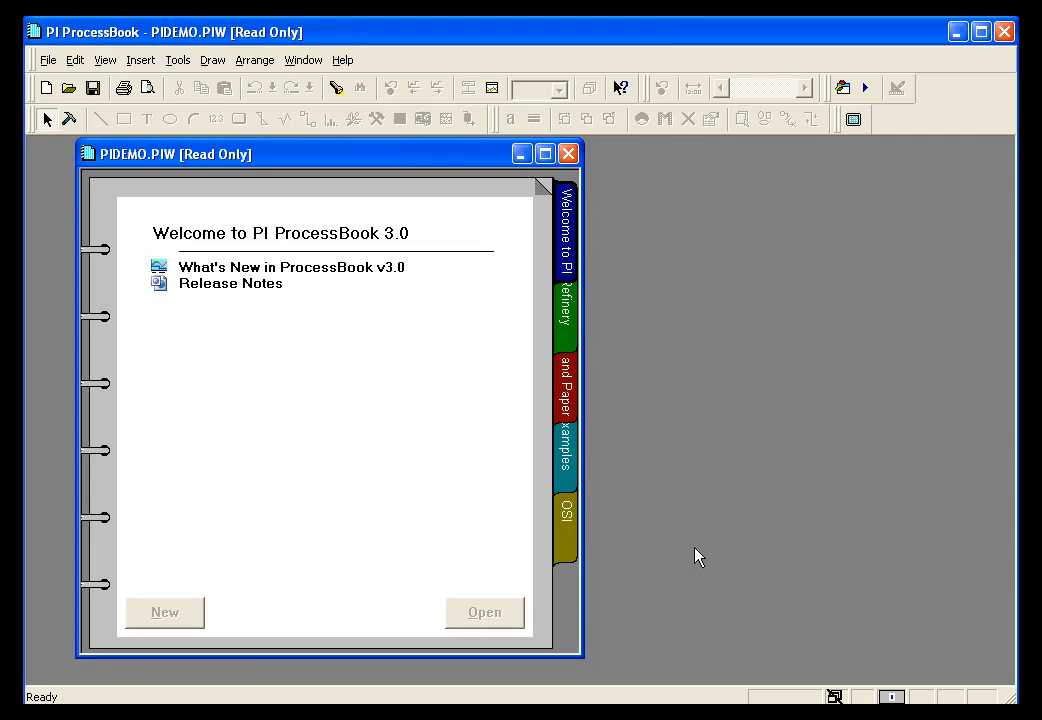
mouse_move(424, 160)
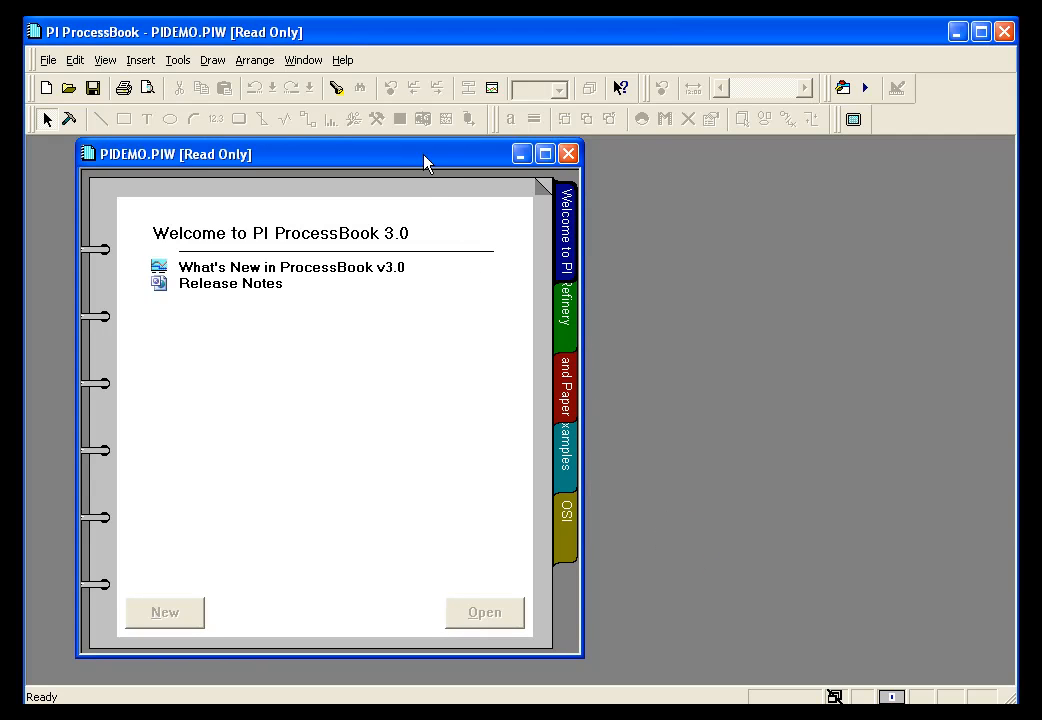
mouse_move(280, 622)
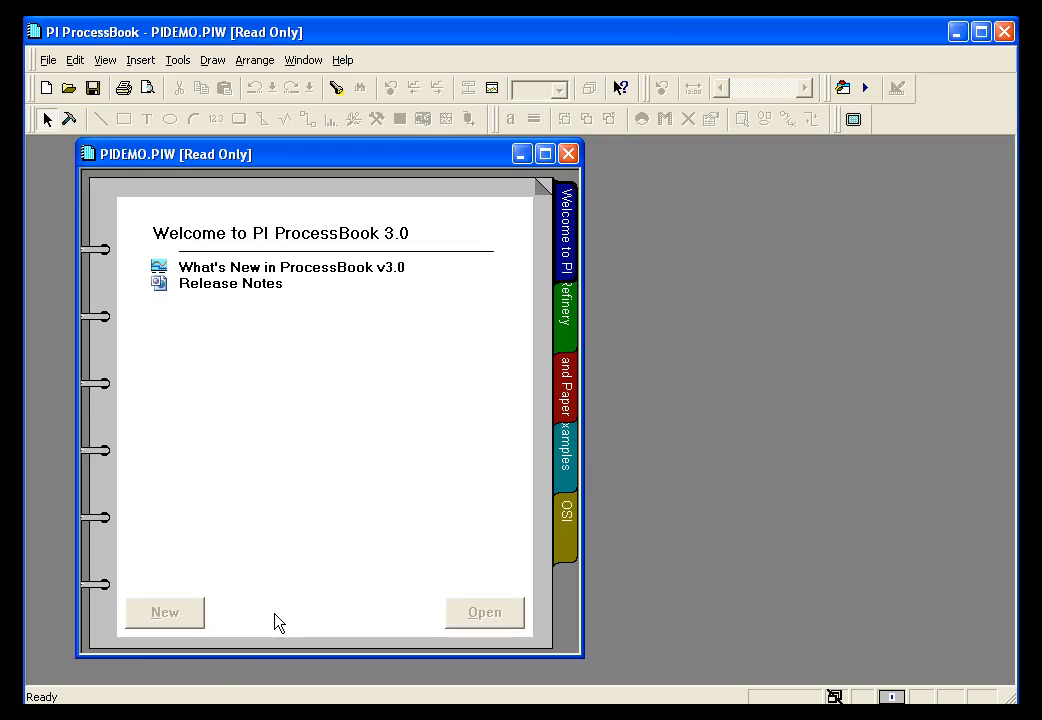
mouse_move(192, 694)
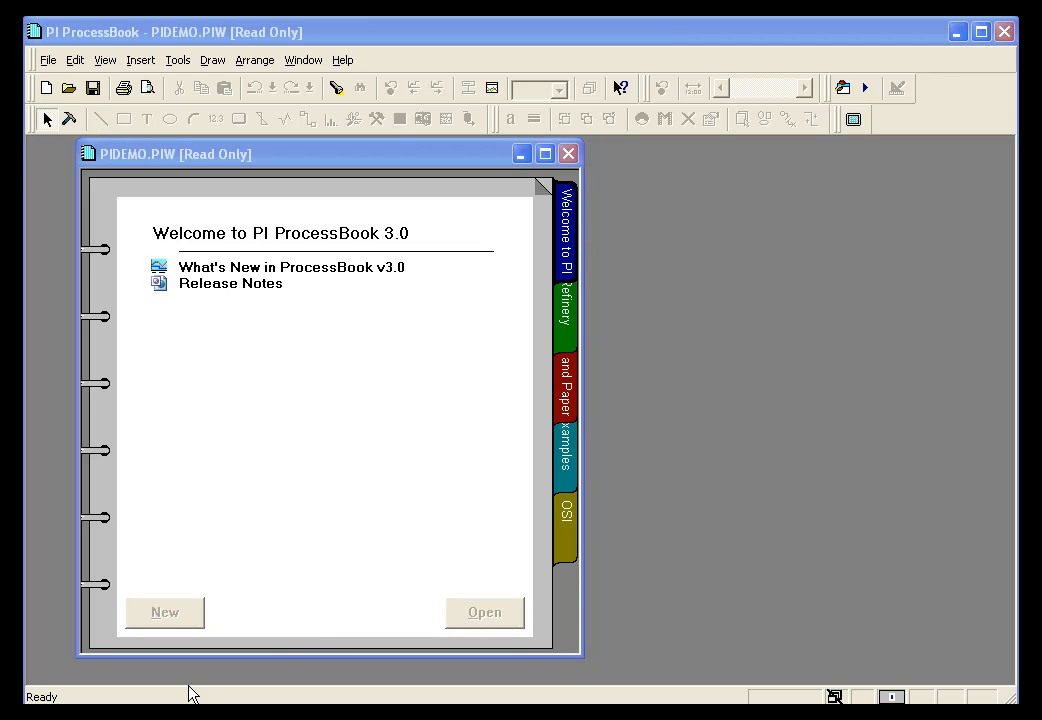
mouse_move(366, 408)
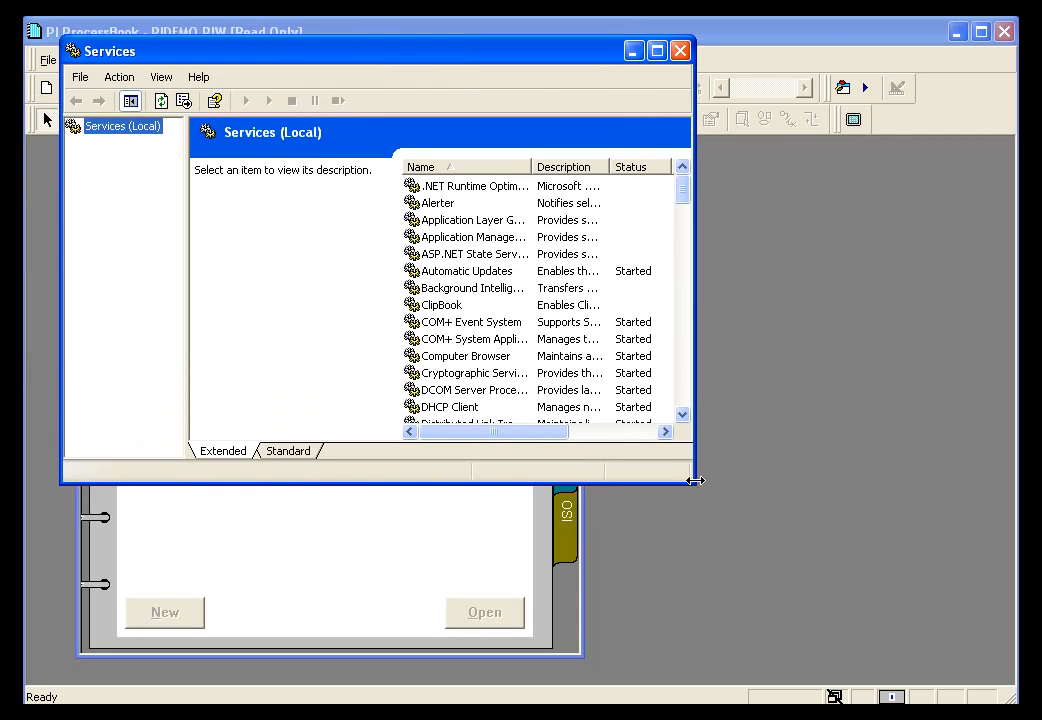
Widen the Services window and check the PI-ACE 2.x Scheduler service shows Started
drag(696, 480, 828, 480)
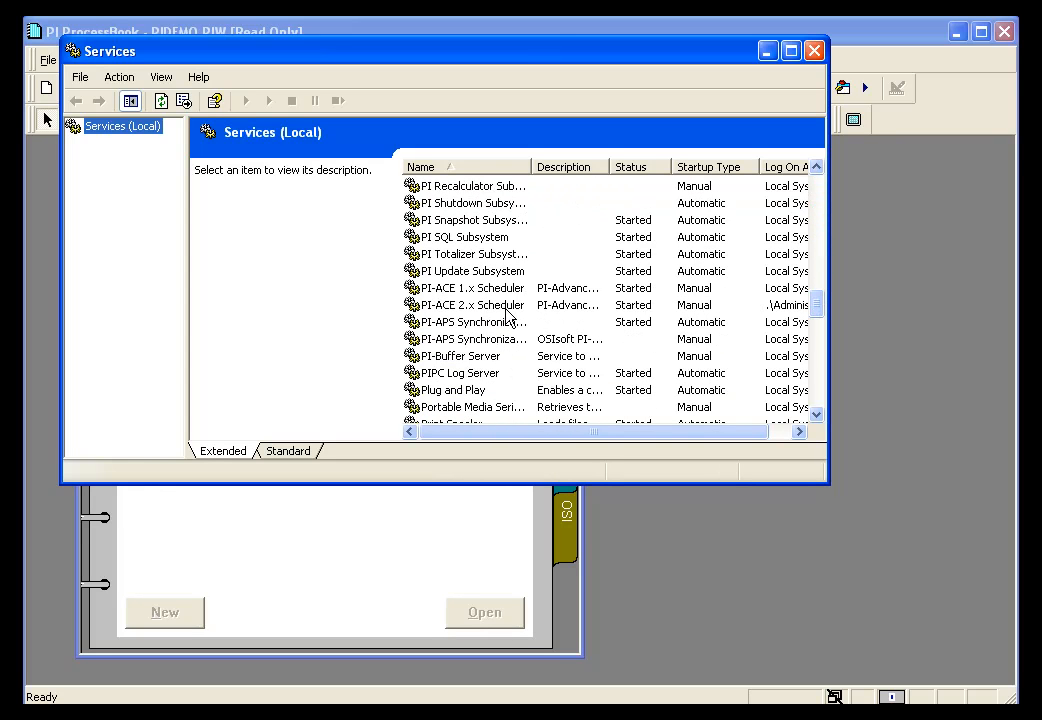
click(470, 304)
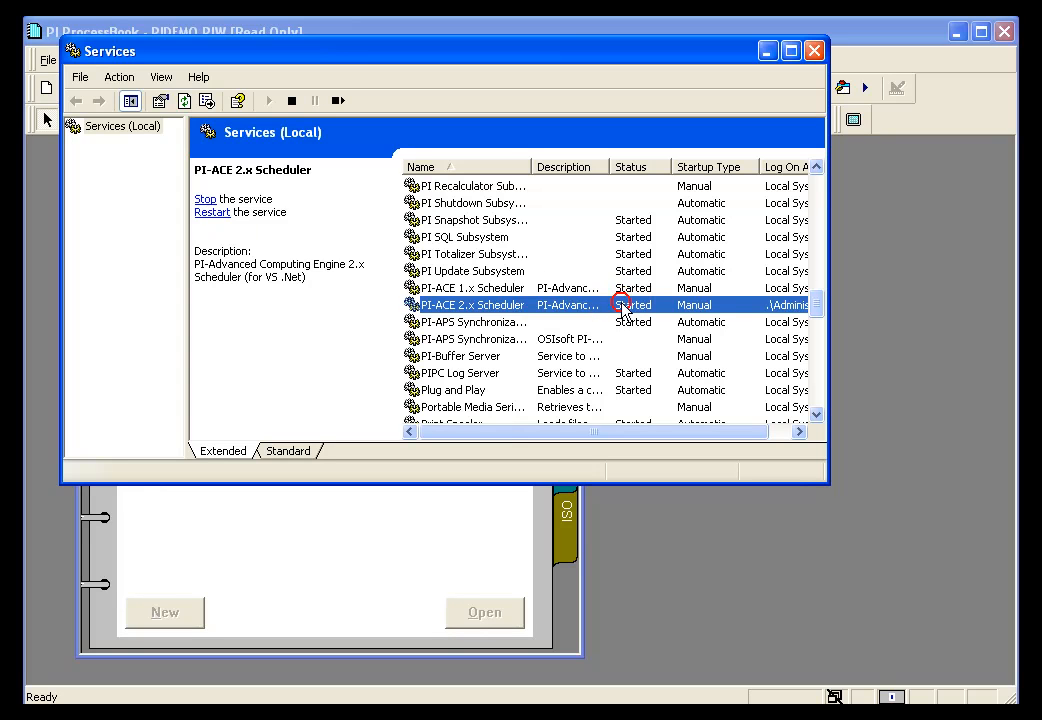
click(812, 50)
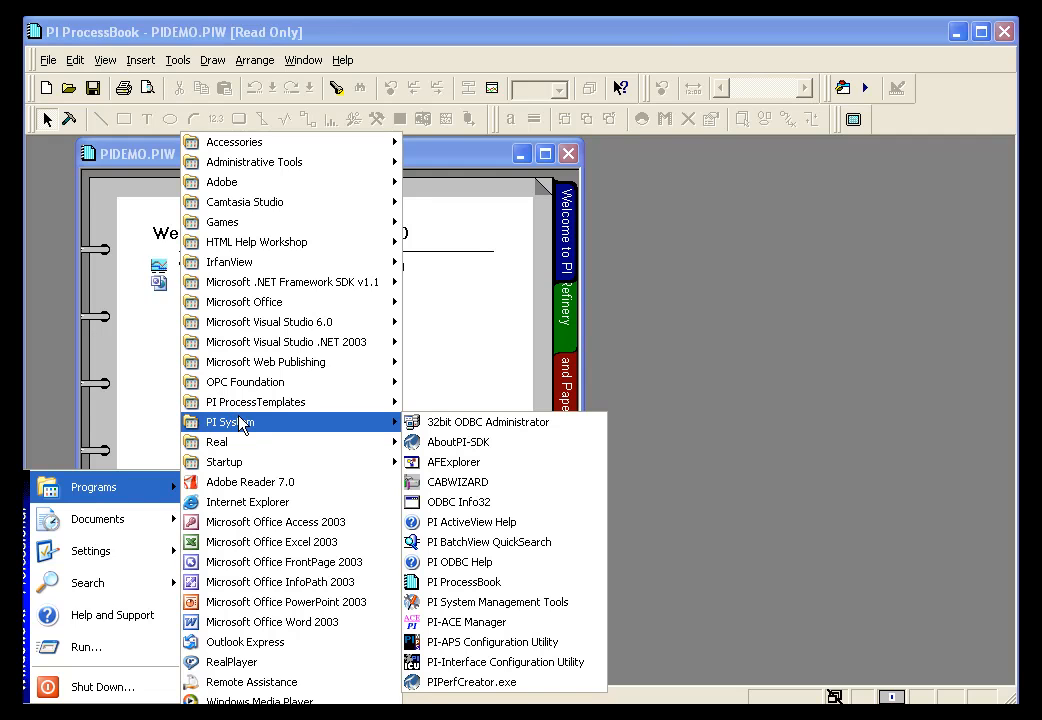
mouse_move(300, 426)
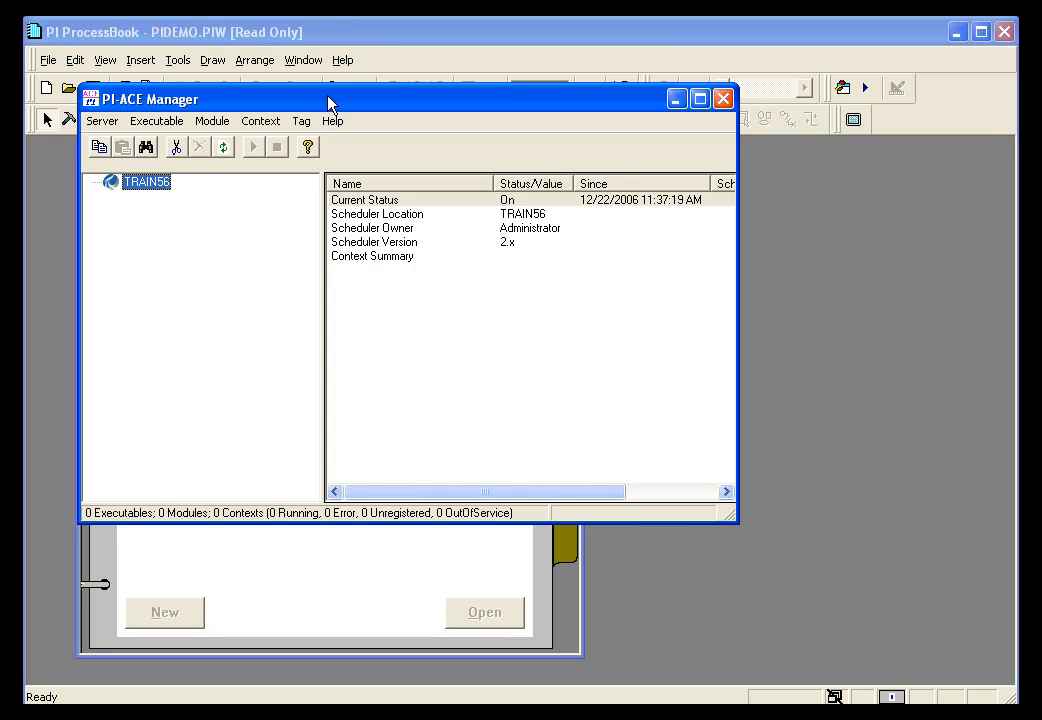
mouse_move(320, 104)
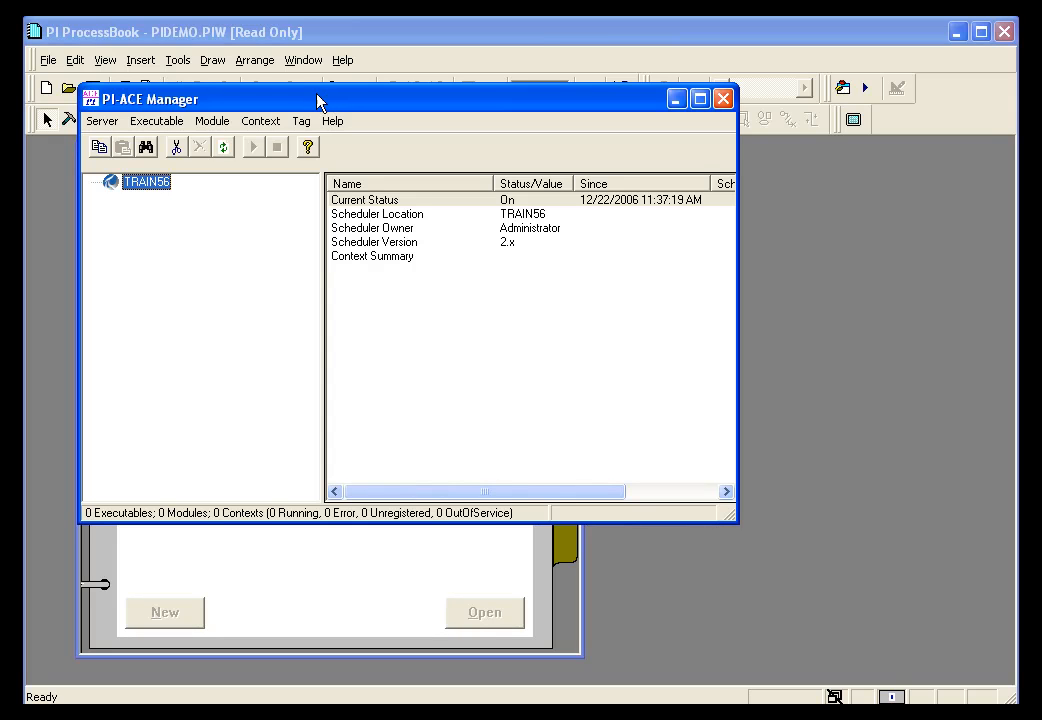
mouse_move(448, 264)
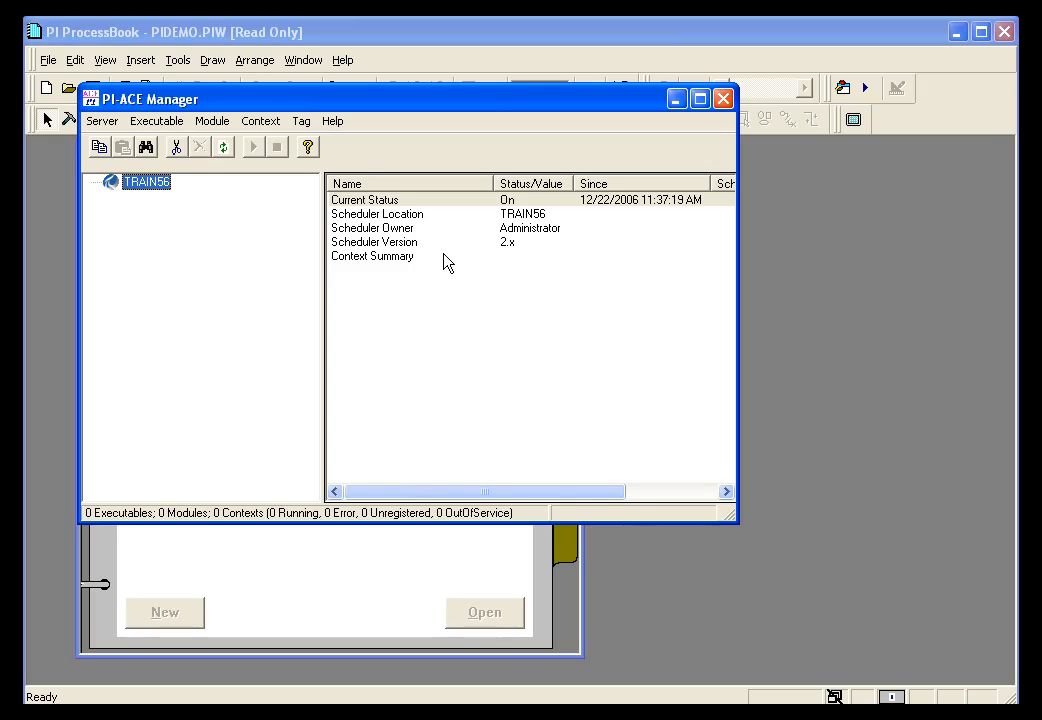
click(374, 242)
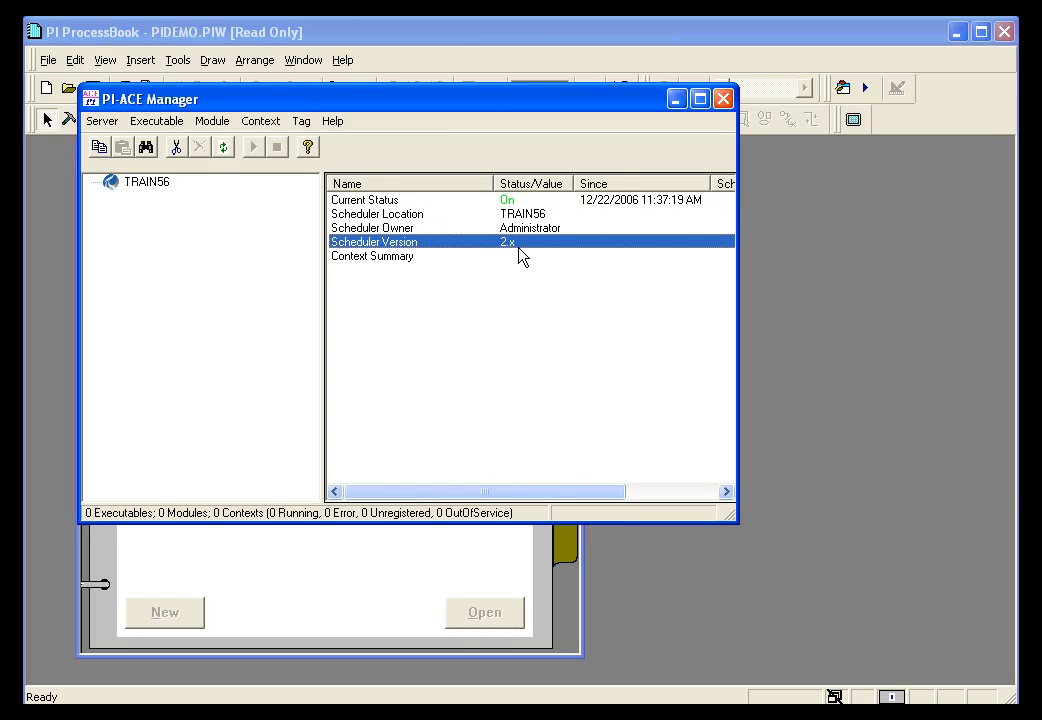
mouse_move(496, 256)
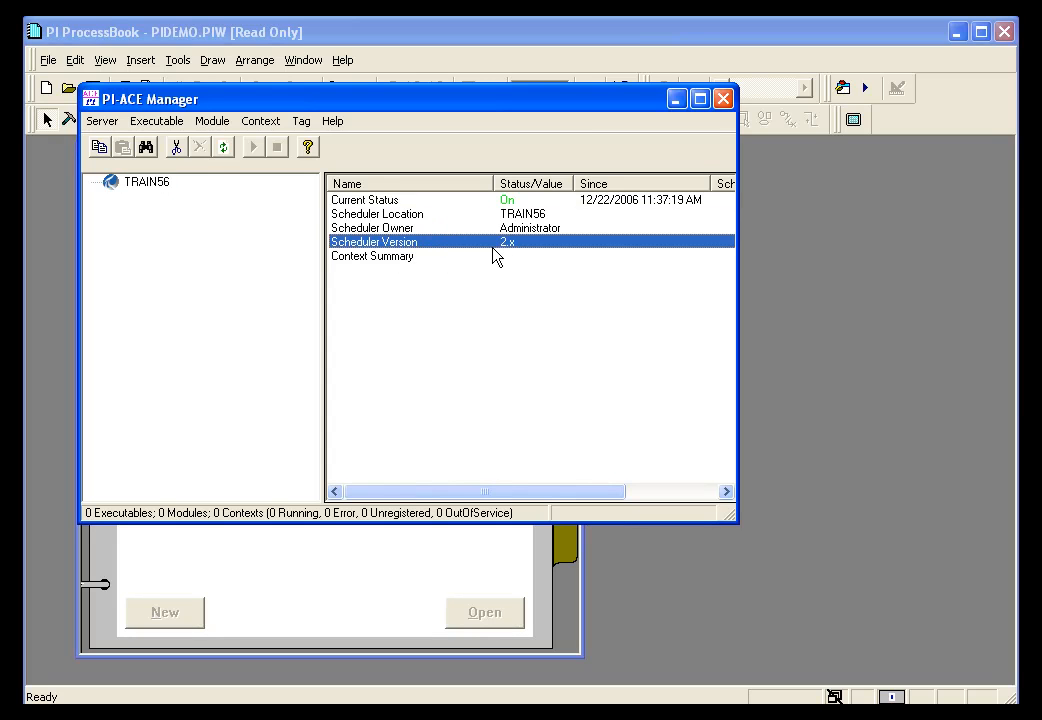
mouse_move(510, 256)
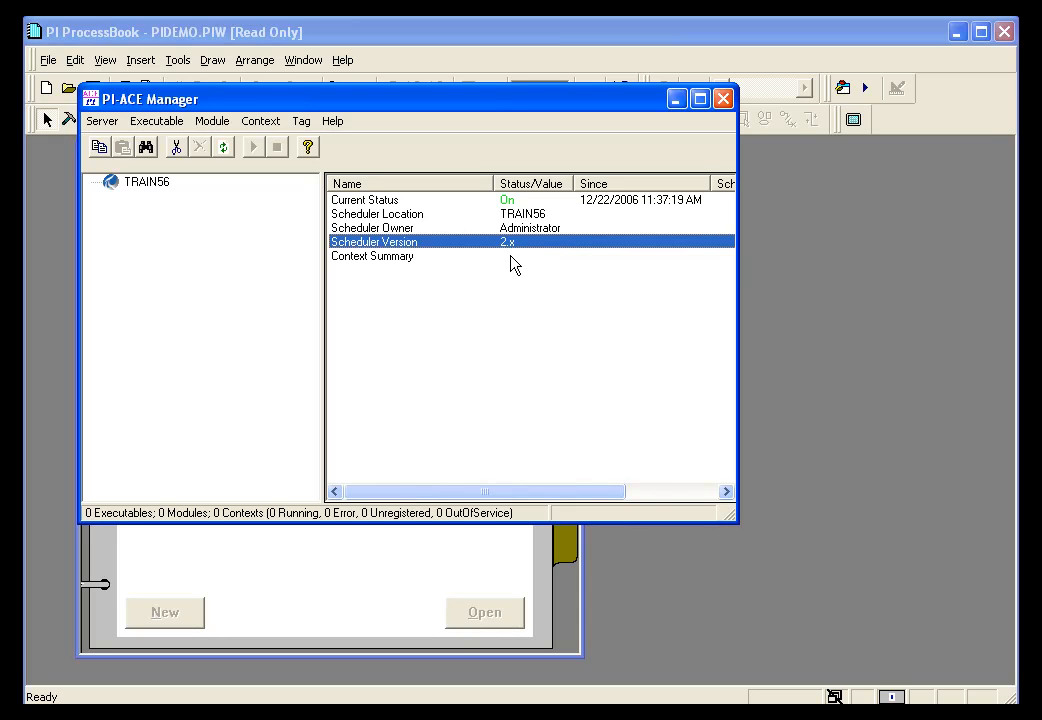
mouse_move(528, 264)
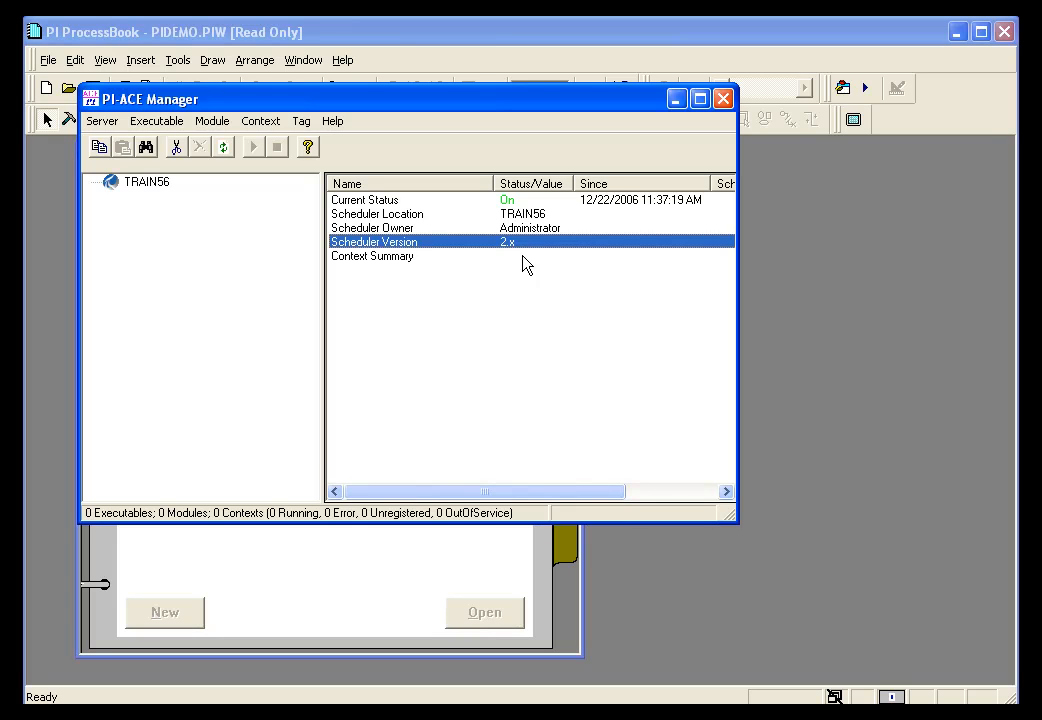
mouse_move(520, 264)
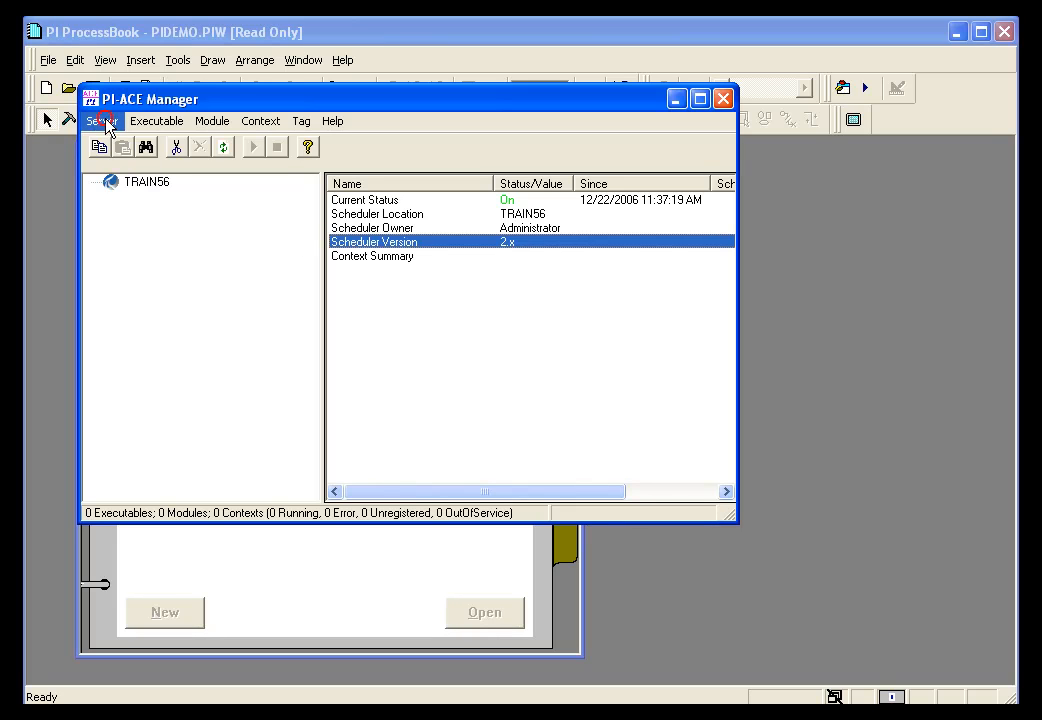
Refresh TRAIN56 and show its one running MyACECalcs context, status On, owner SYSTEM
click(100, 120)
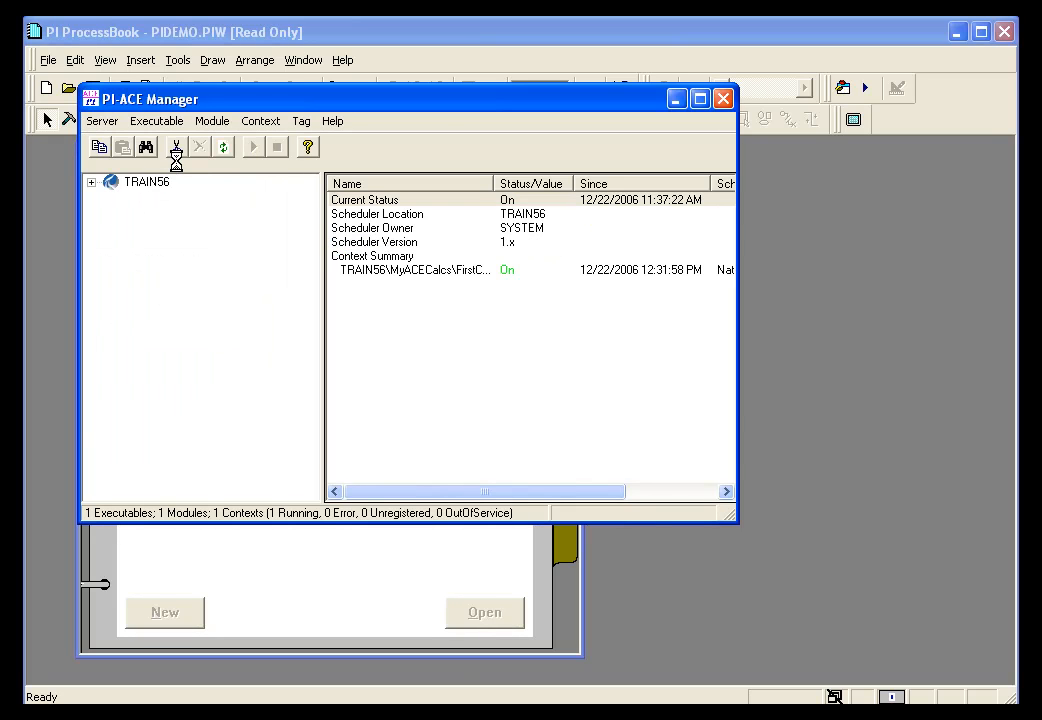
click(146, 180)
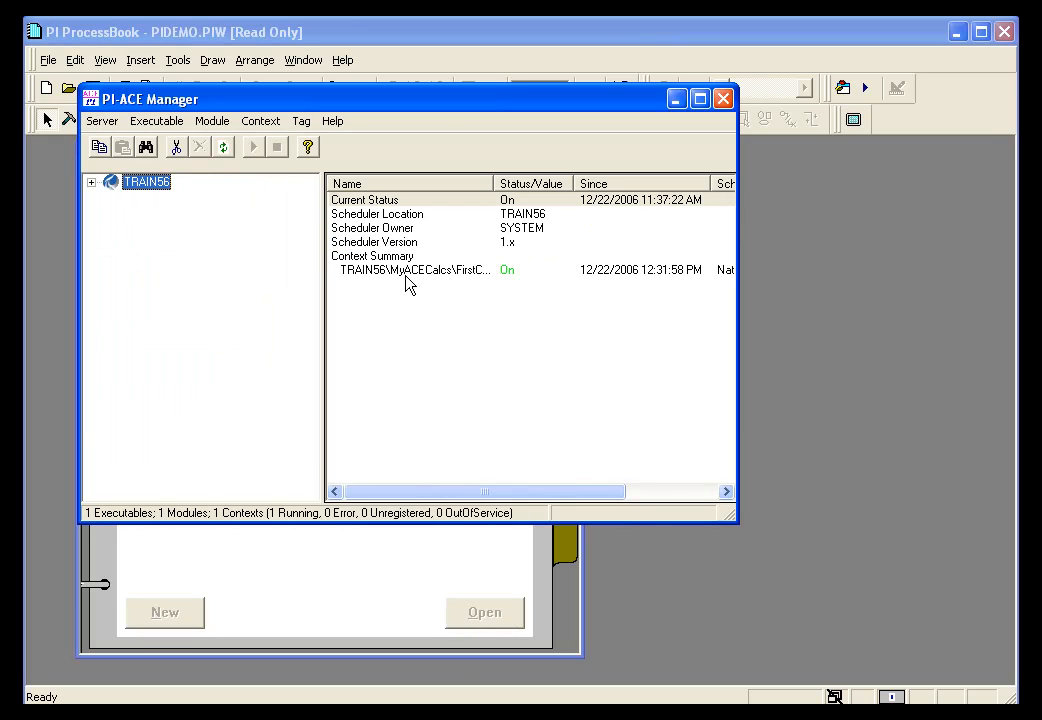
click(412, 268)
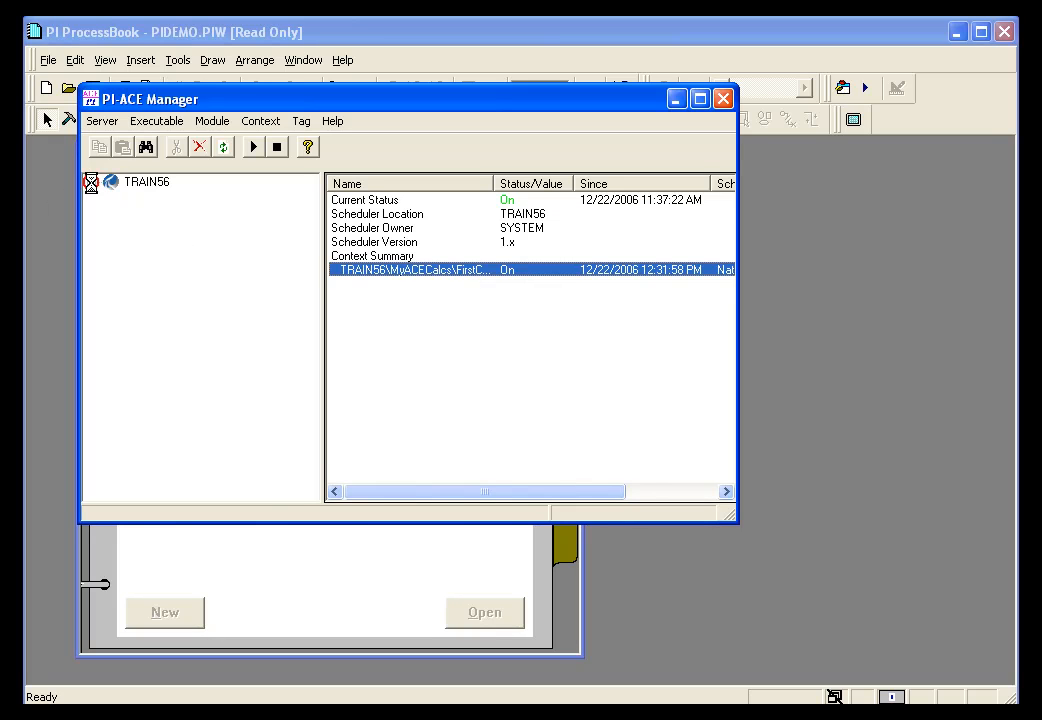
Expand TRAIN56 and MyACECalcs to inspect FirstCalc's tag counts and its TRAIN56 context properties
click(92, 180)
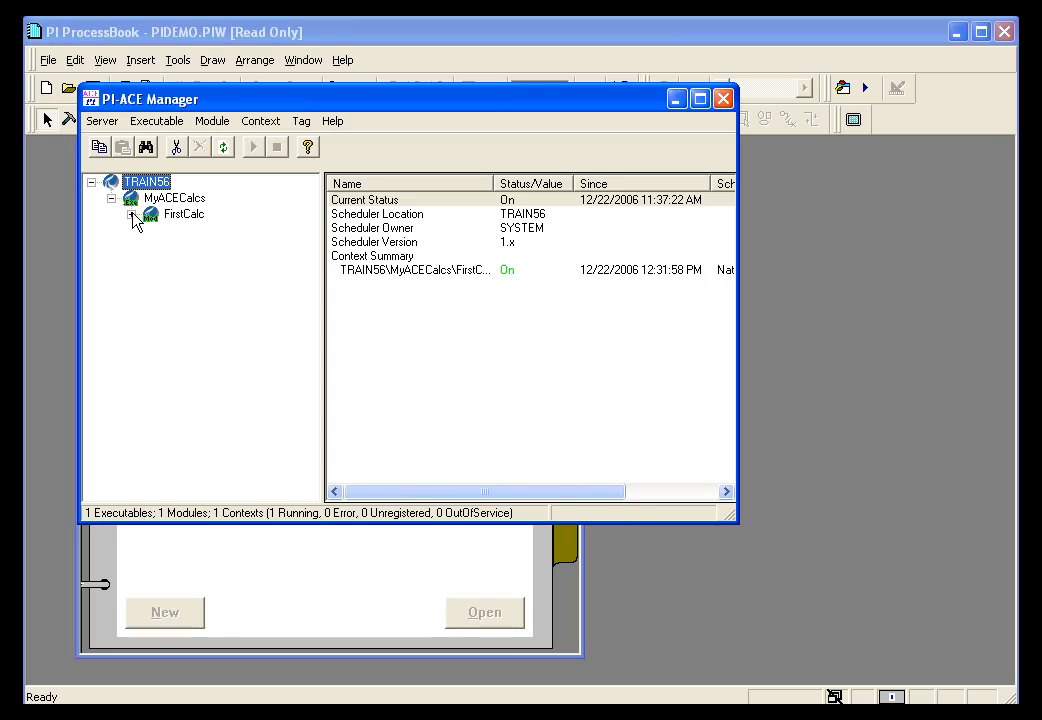
click(114, 214)
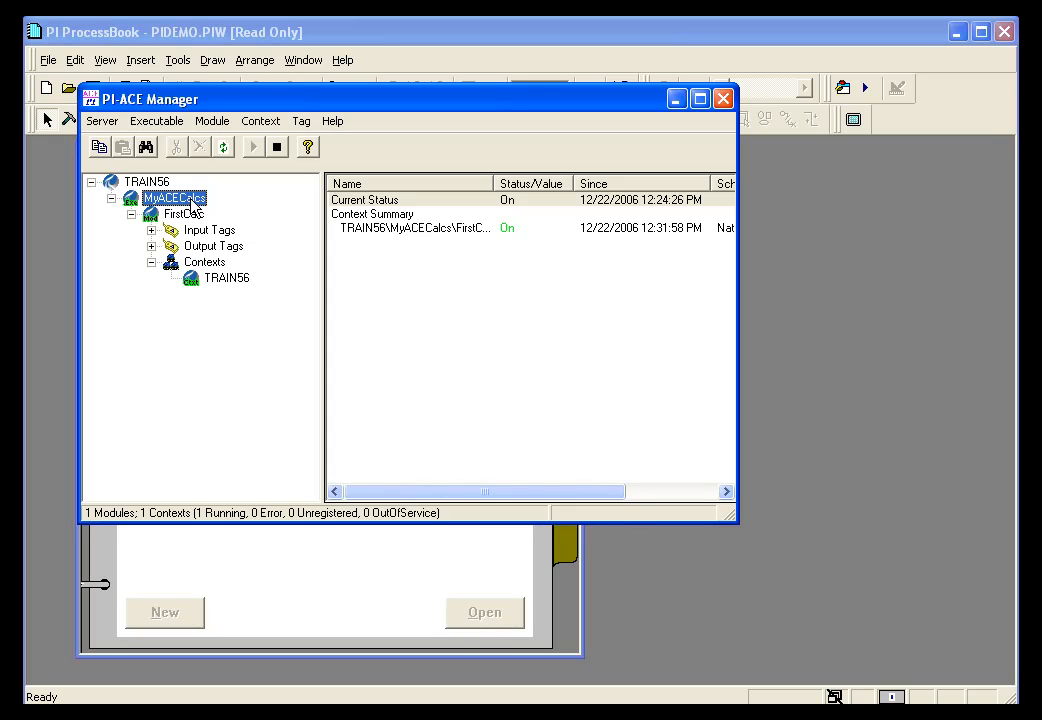
mouse_move(192, 204)
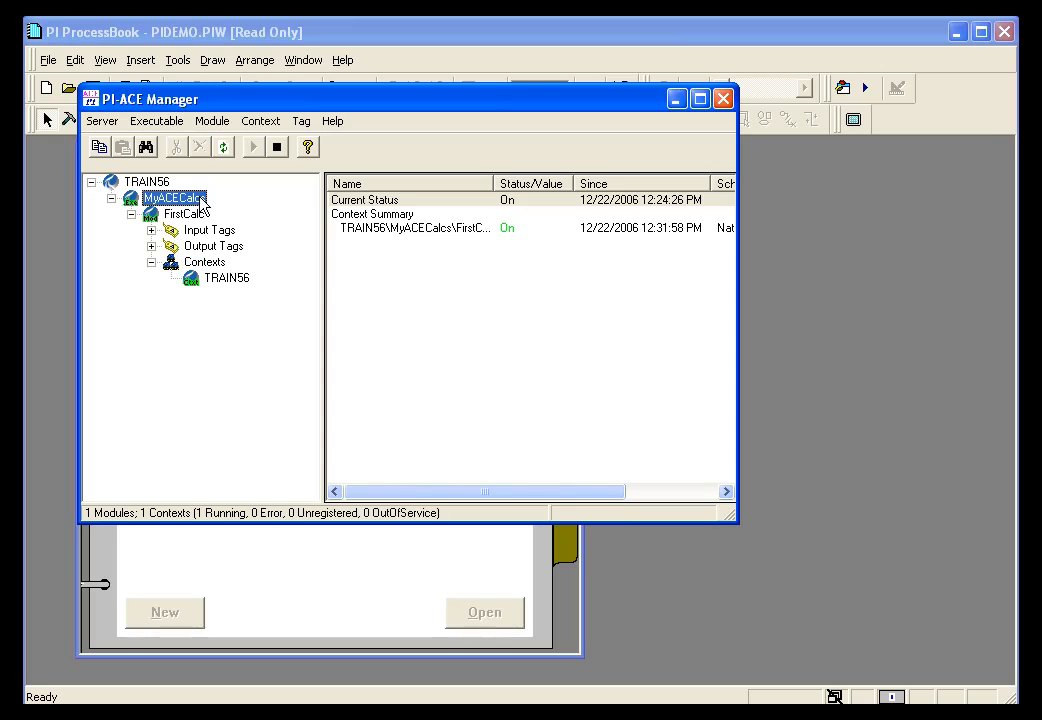
click(184, 214)
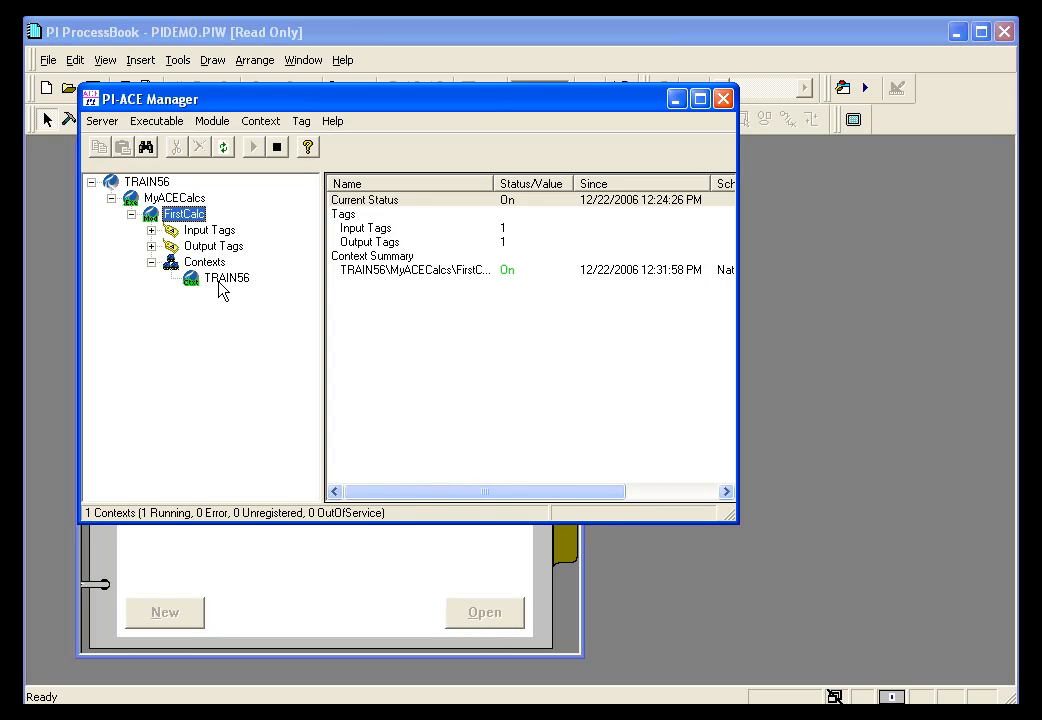
click(228, 276)
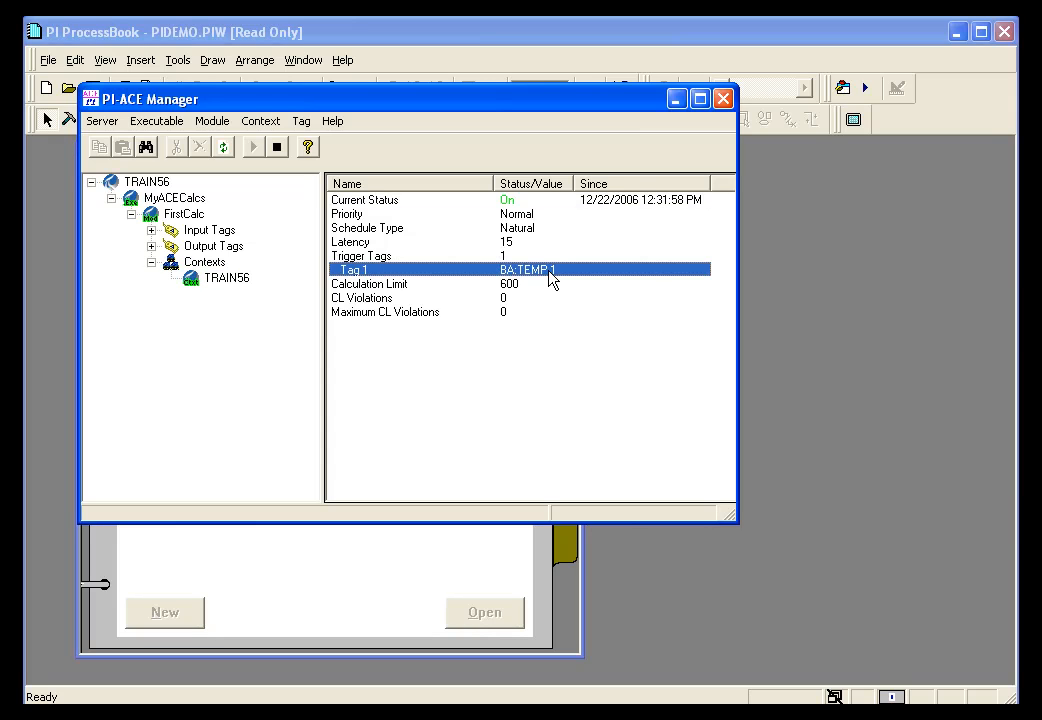
mouse_move(438, 276)
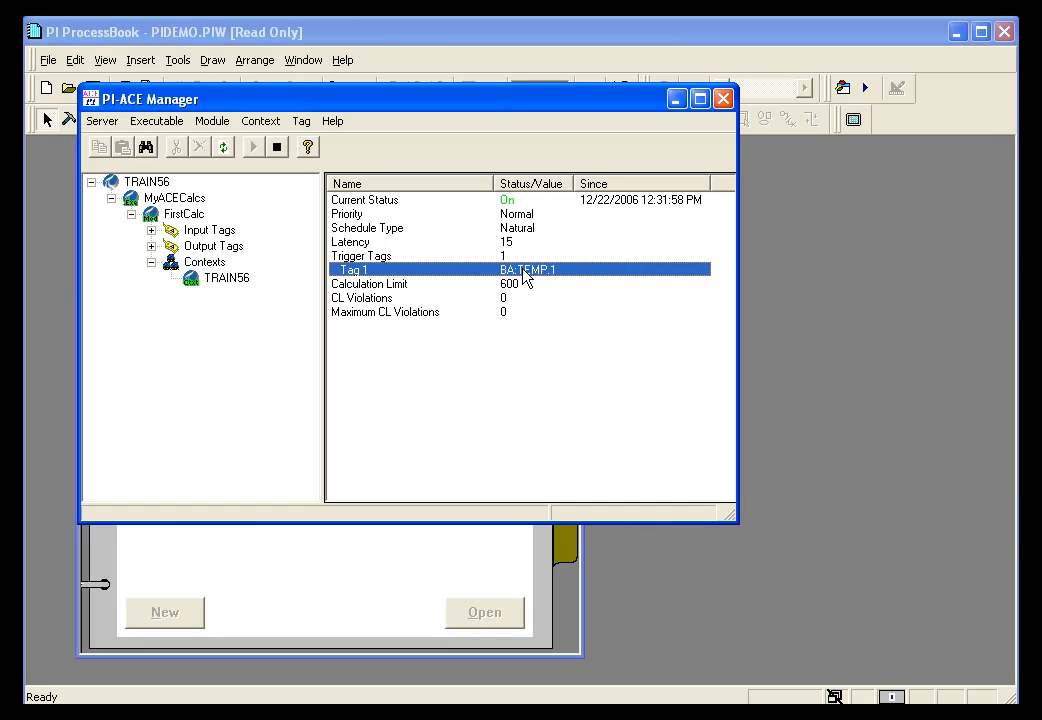
click(368, 228)
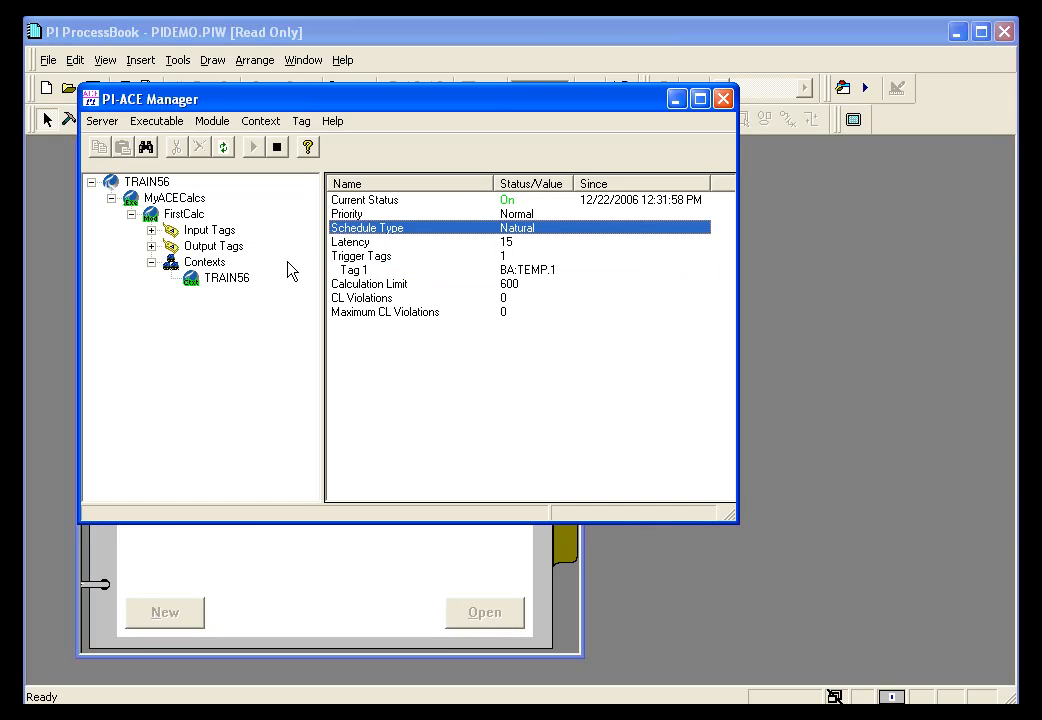
mouse_move(244, 264)
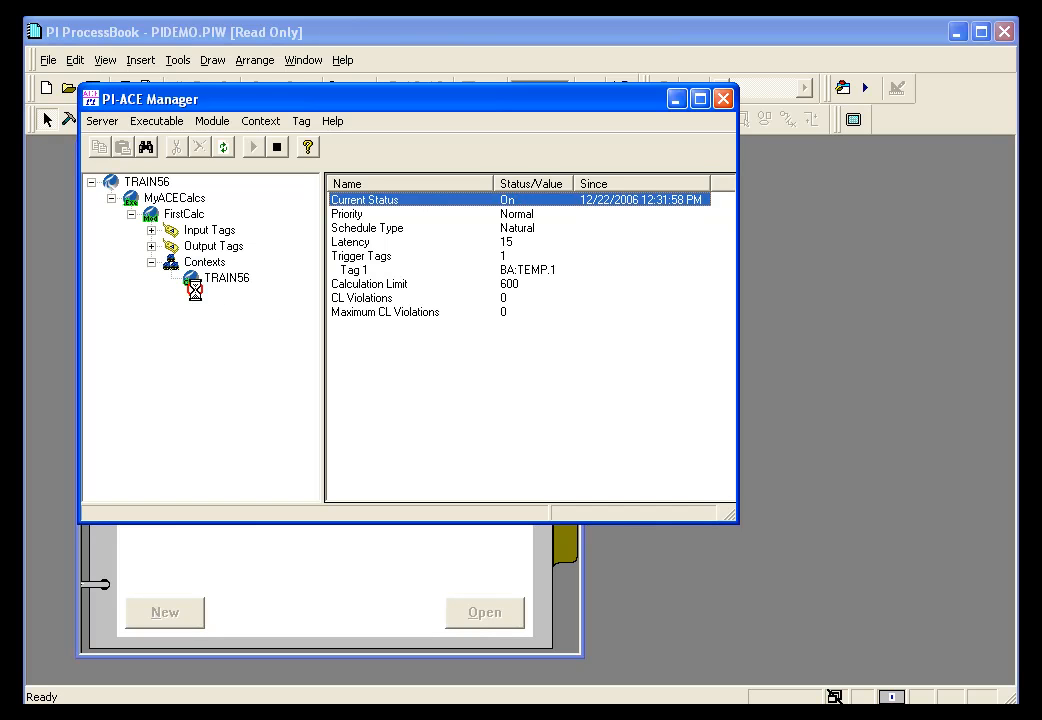
Review the MyACECalcs and FirstCalc summaries, confirm the context is On with trigger BA:TEMP.1, and close ACE Manager
click(184, 214)
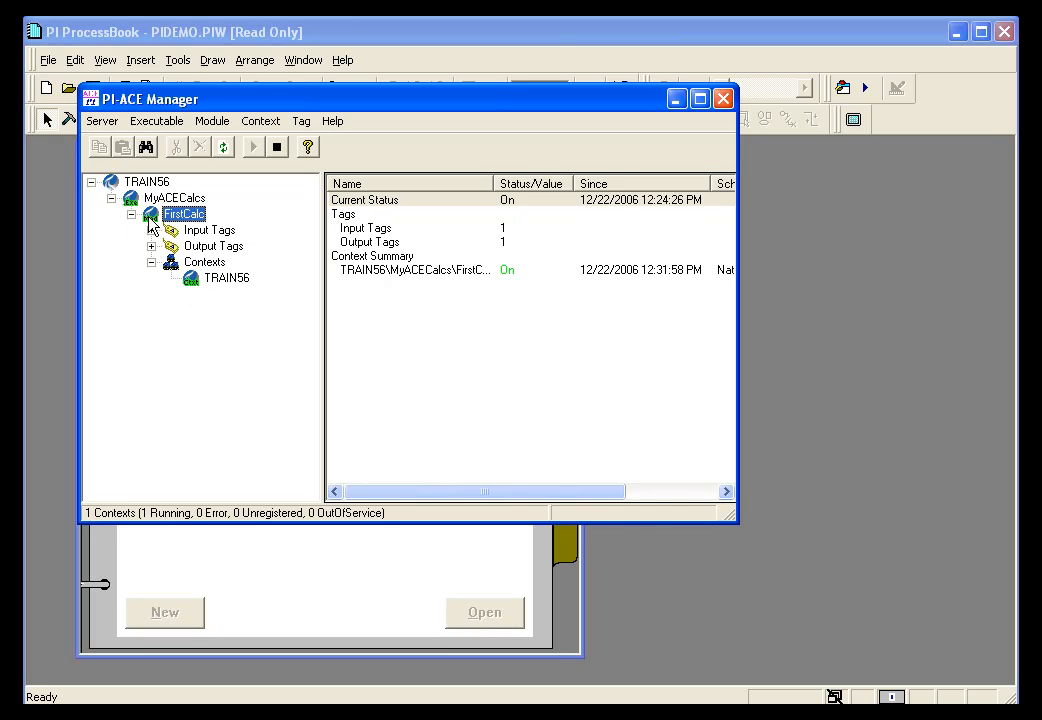
click(174, 198)
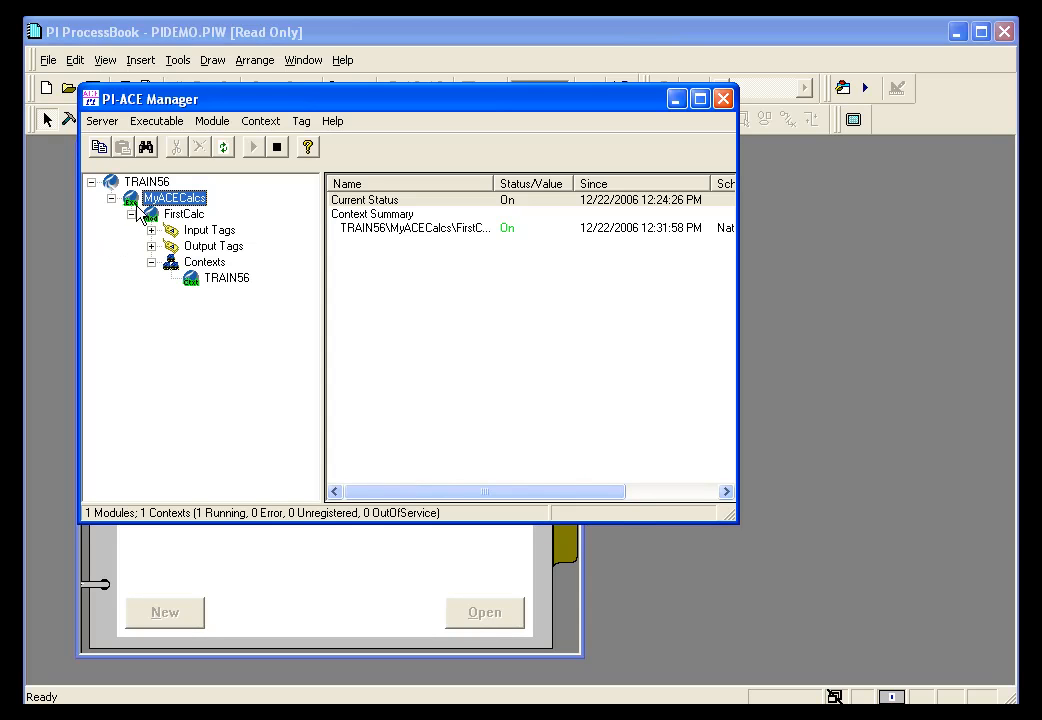
mouse_move(158, 220)
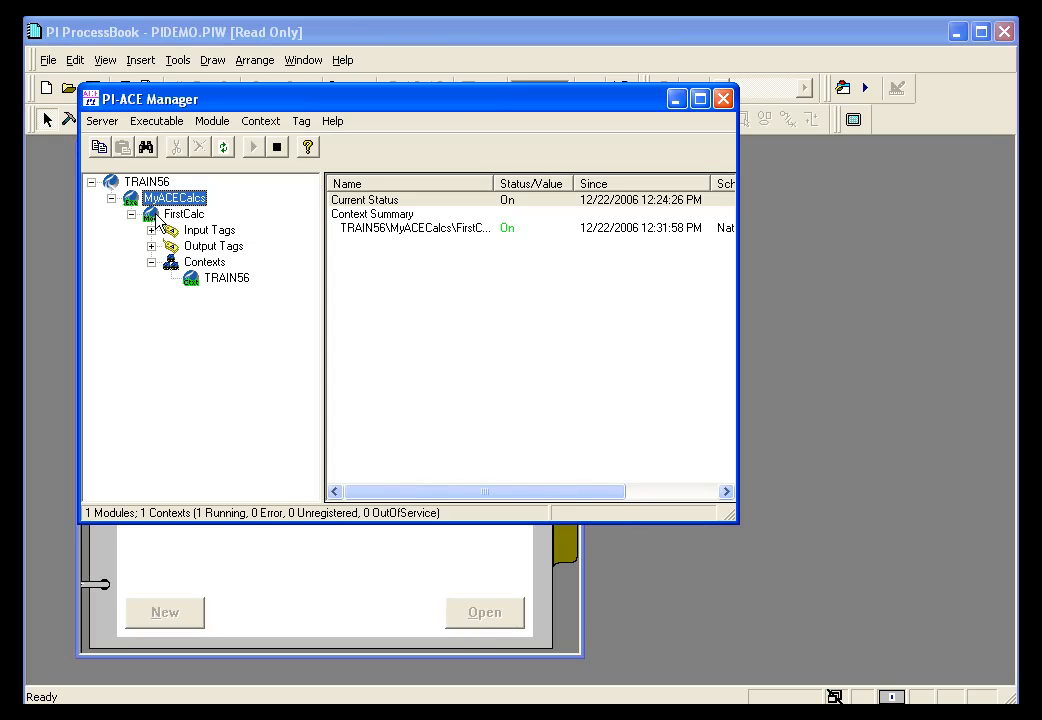
click(184, 214)
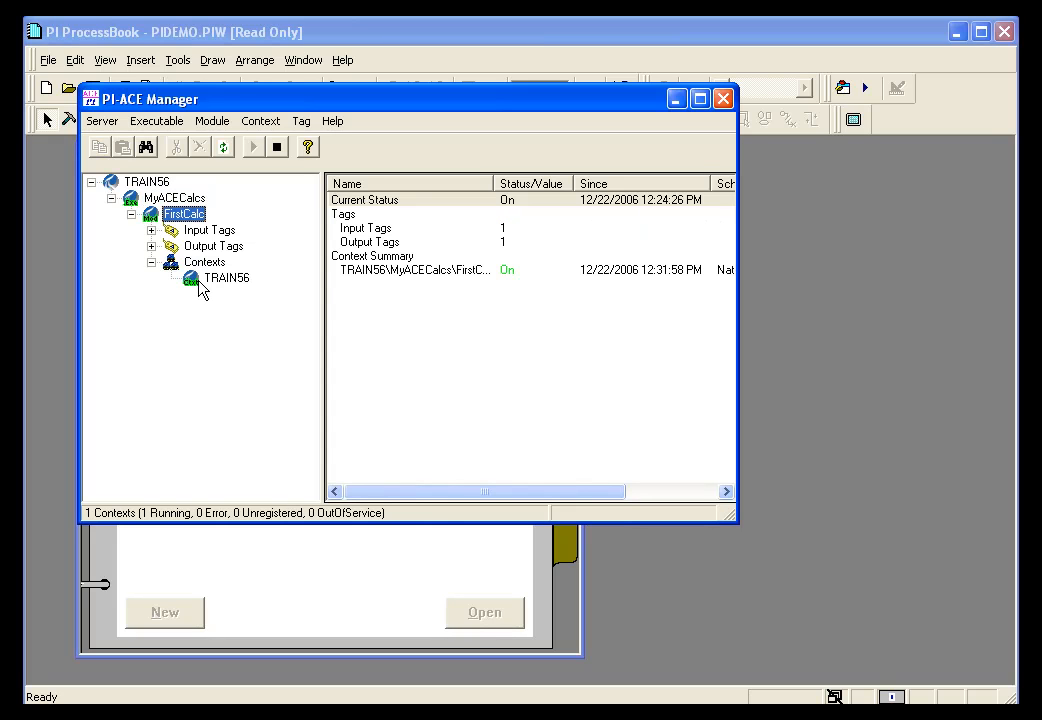
click(228, 276)
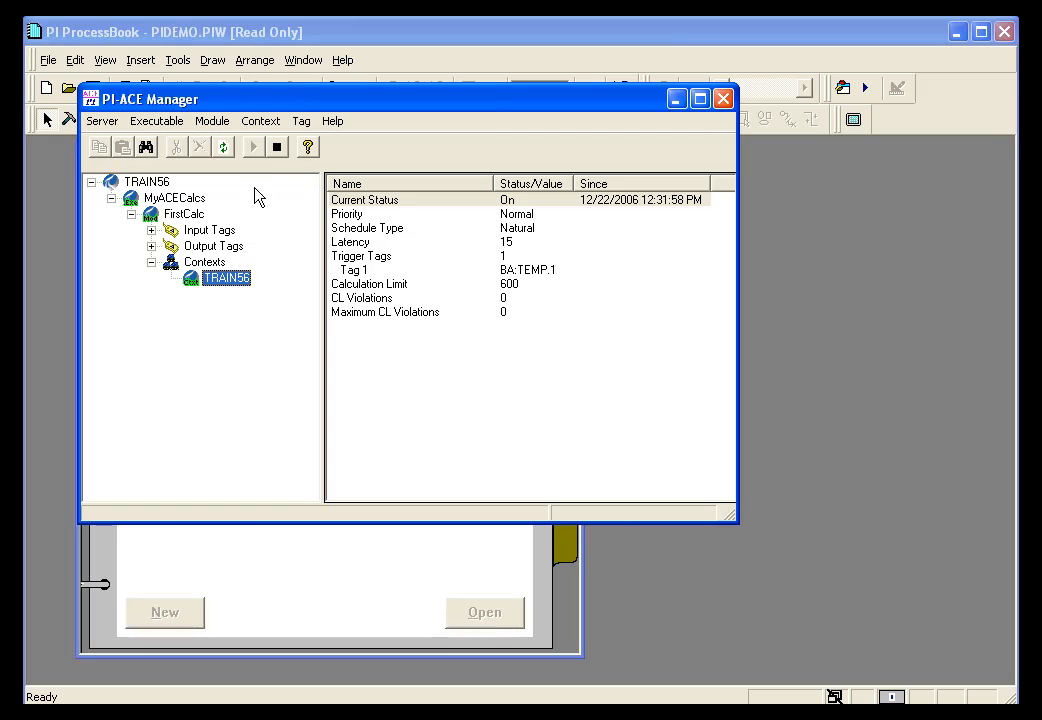
mouse_move(724, 98)
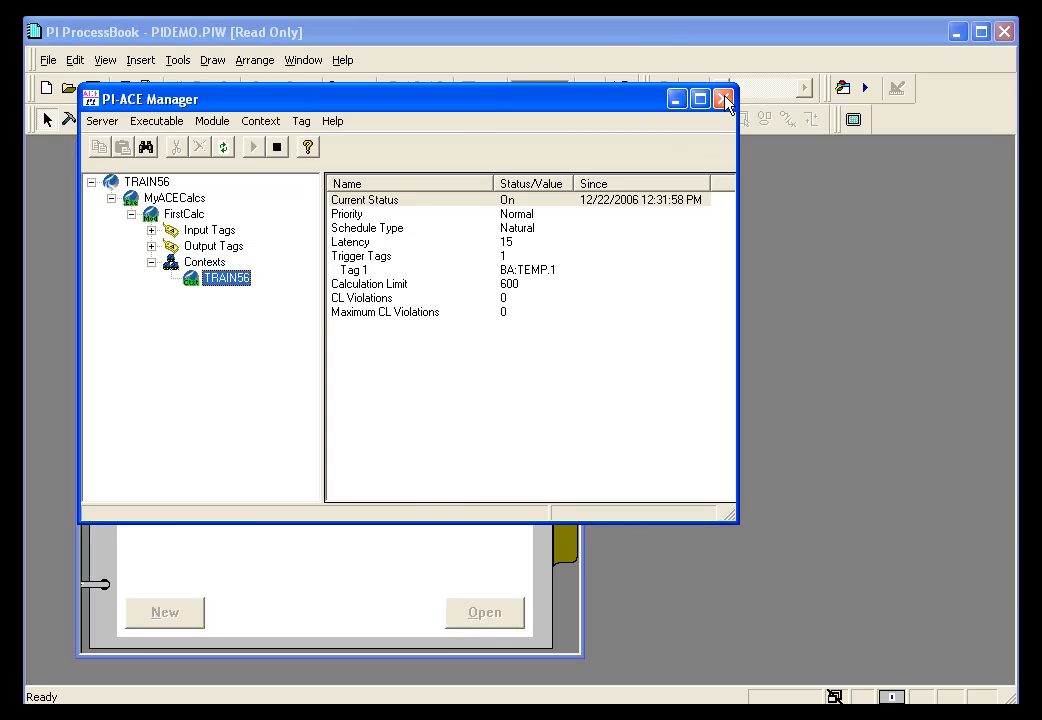
mouse_move(724, 98)
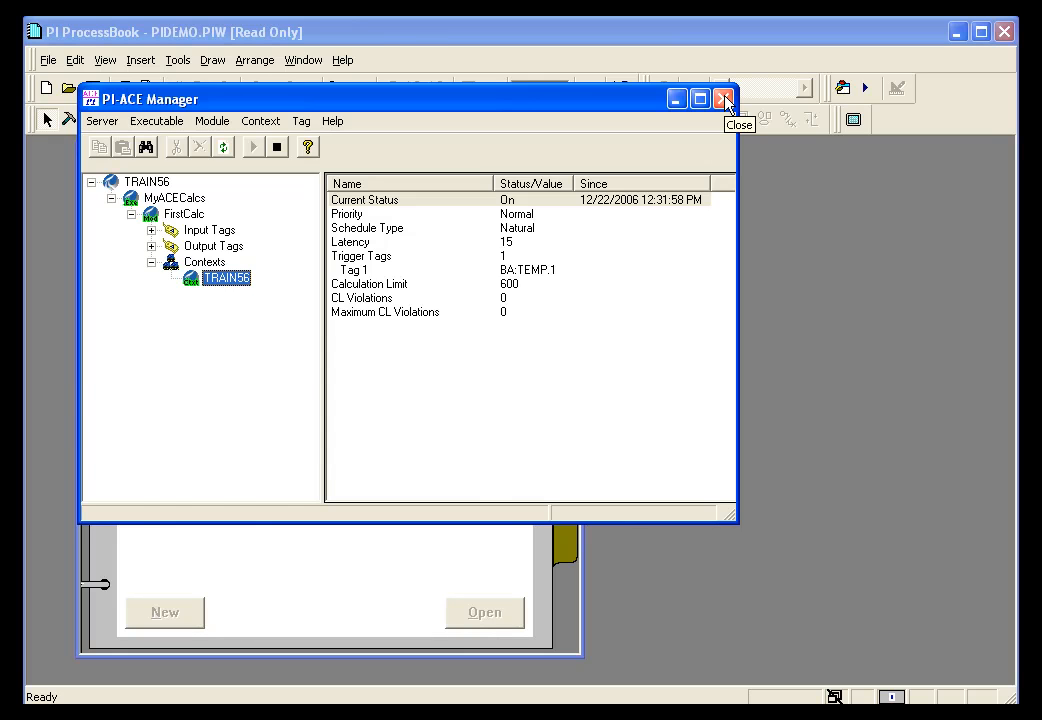
click(724, 98)
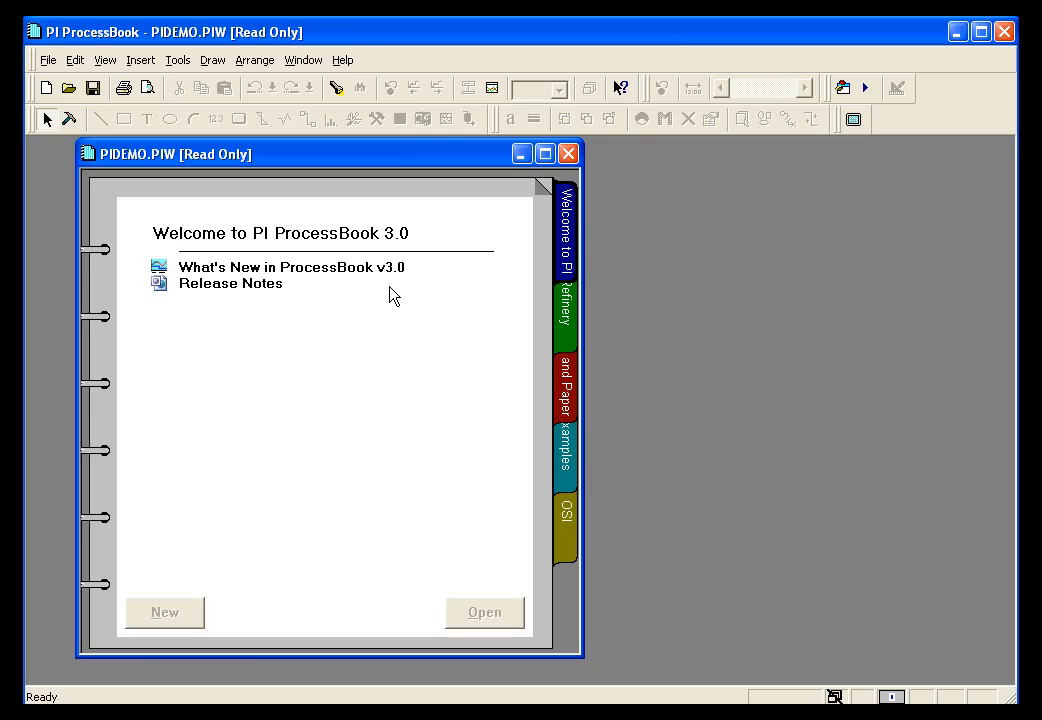
mouse_move(164, 144)
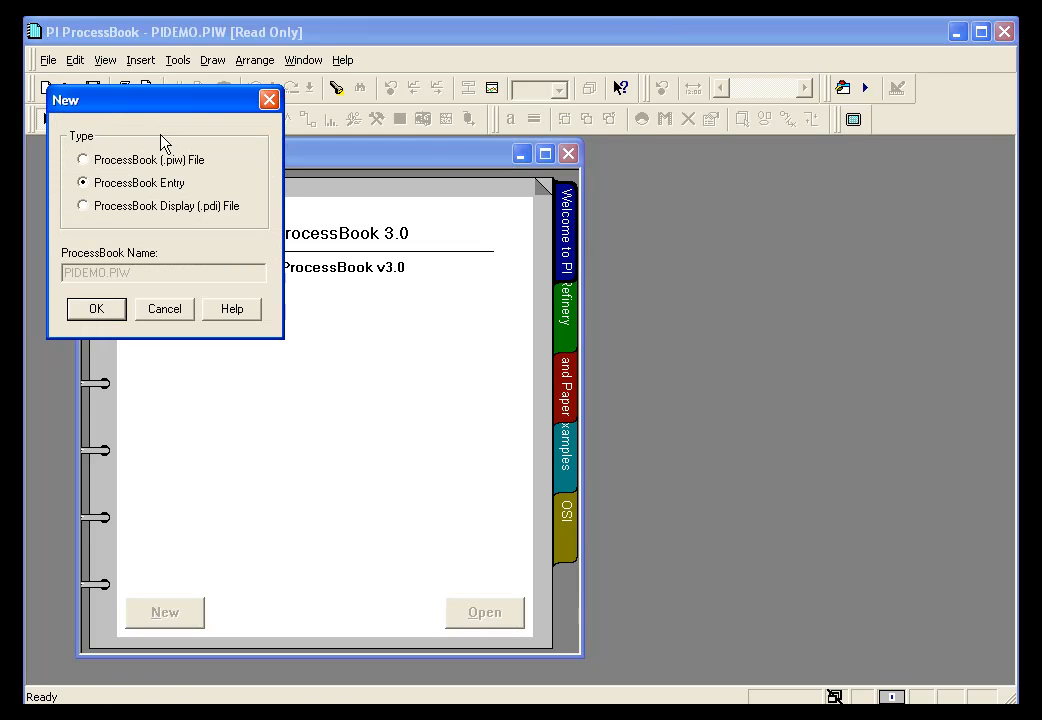
Create a new ProcessBook Display ready for a trend on TRAIN56
click(96, 308)
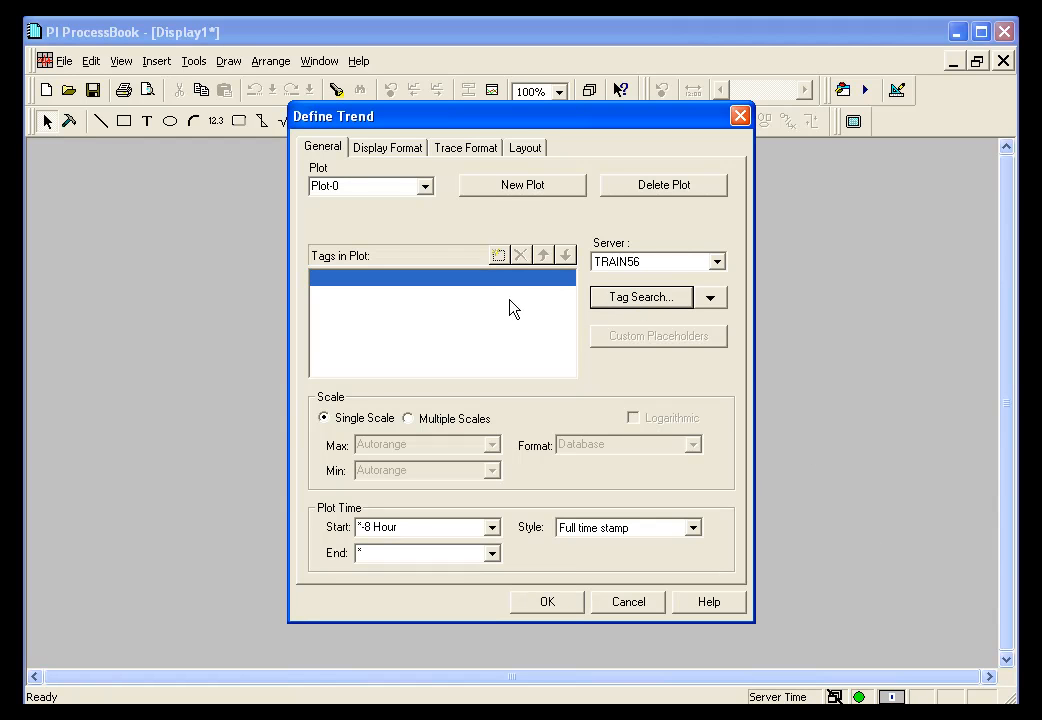
Search all TRAIN56 tags and select BA:TEMP.1 and BA:TEMP.1_FH for the trend
click(640, 296)
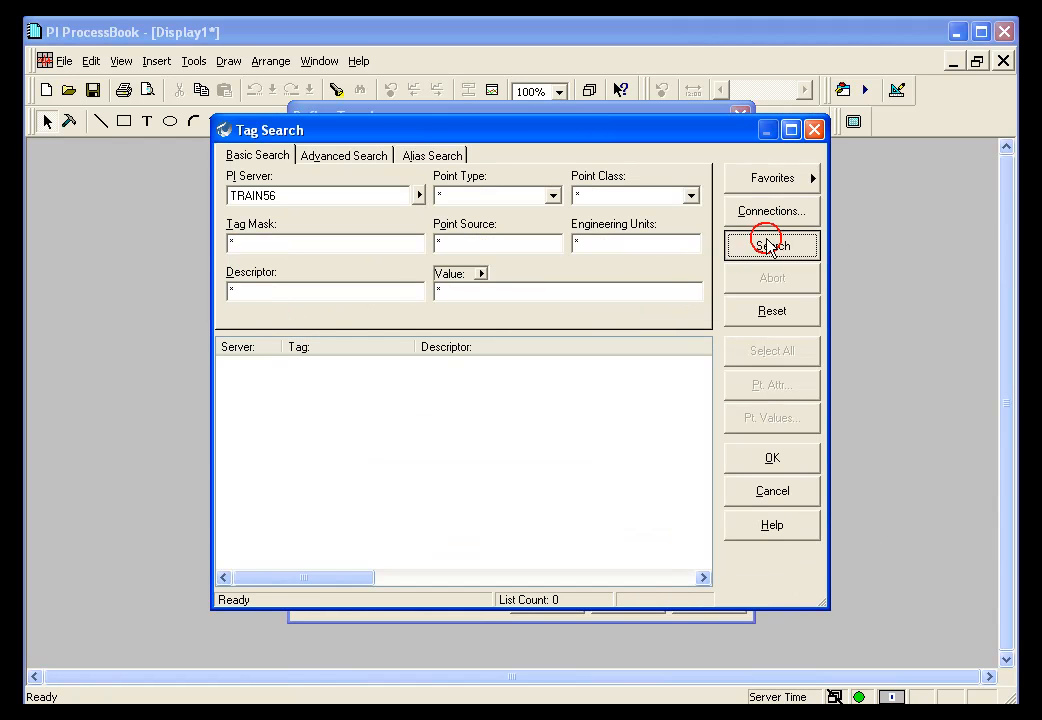
click(772, 244)
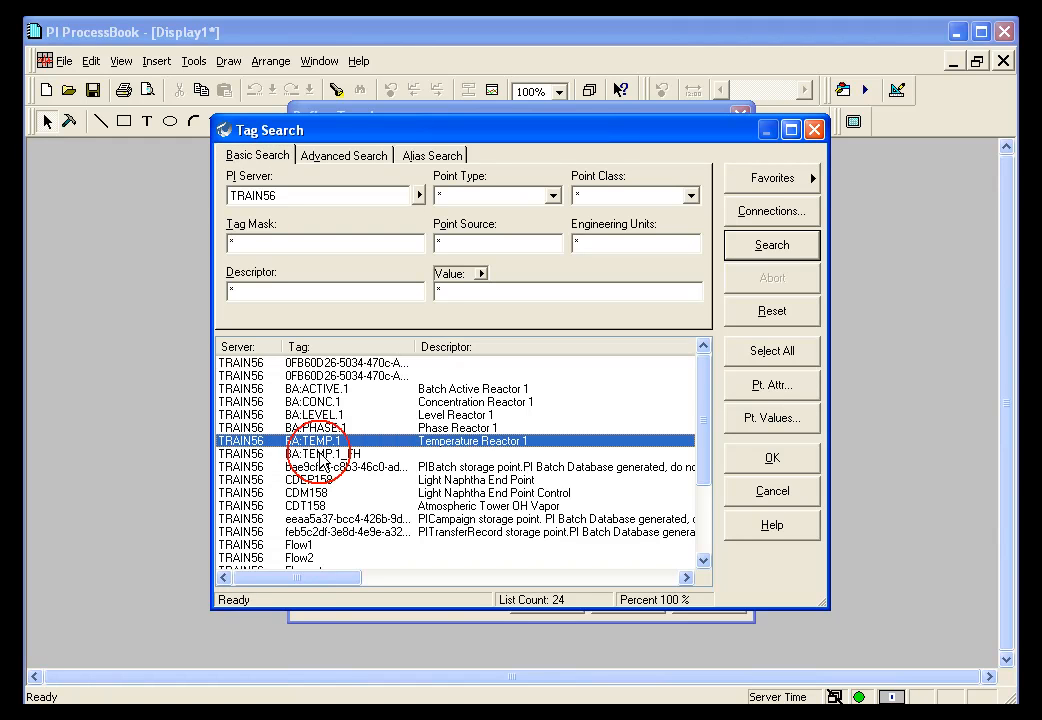
click(340, 452)
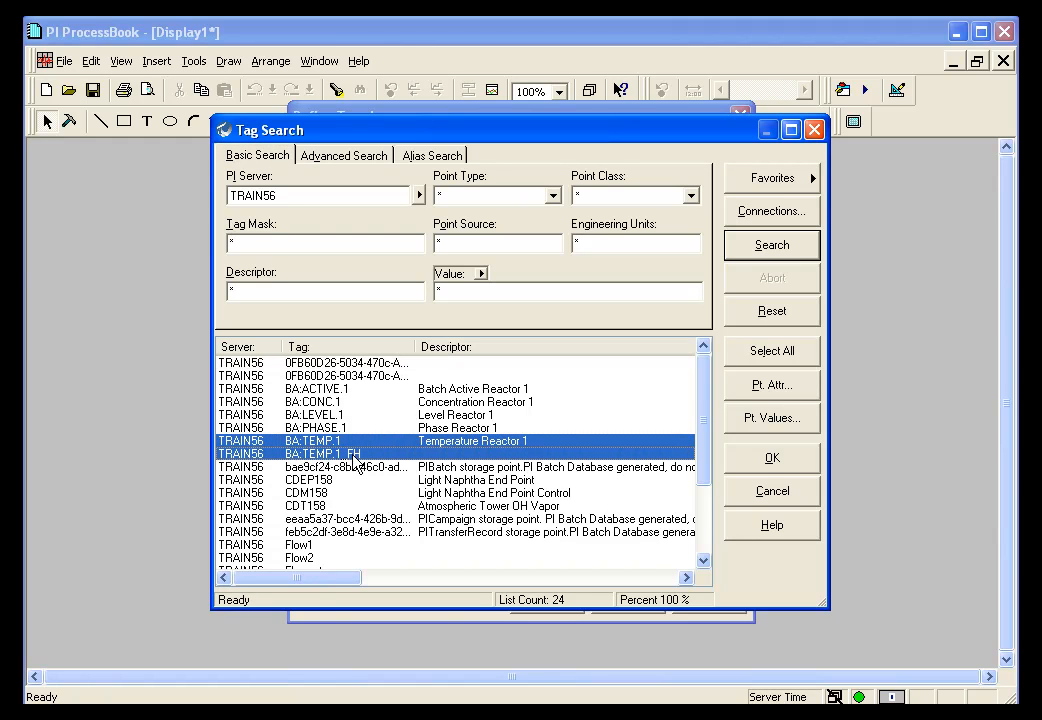
click(772, 456)
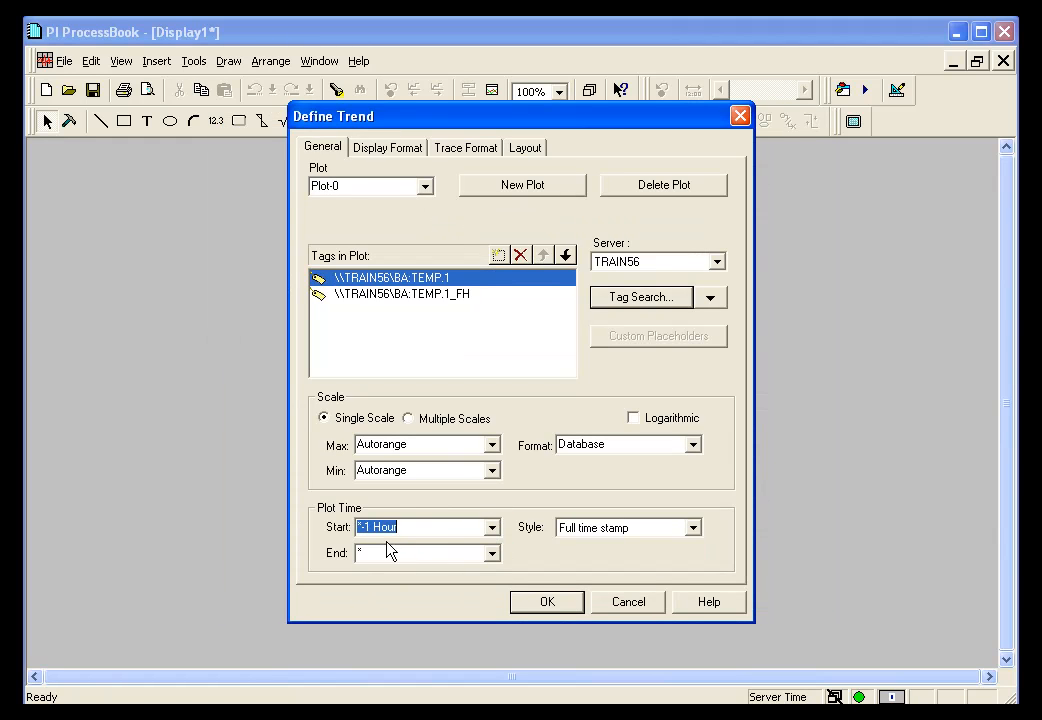
Draw the 60-minute trend of BA:TEMP.1 and BA:TEMP.1_FH on the display
click(546, 600)
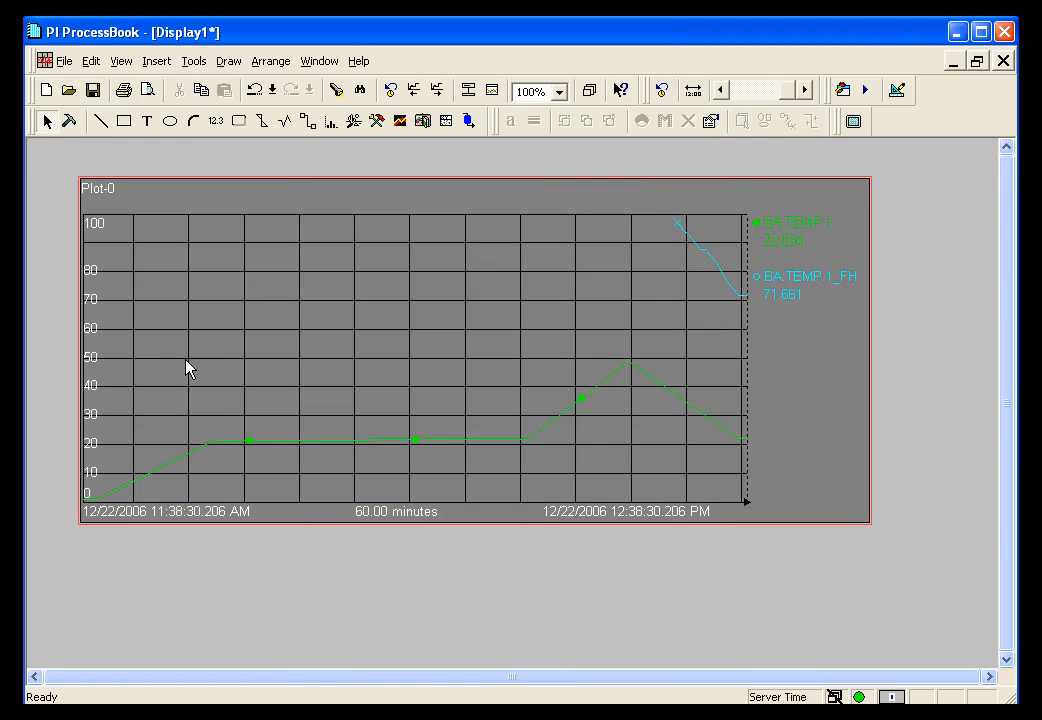
mouse_move(502, 304)
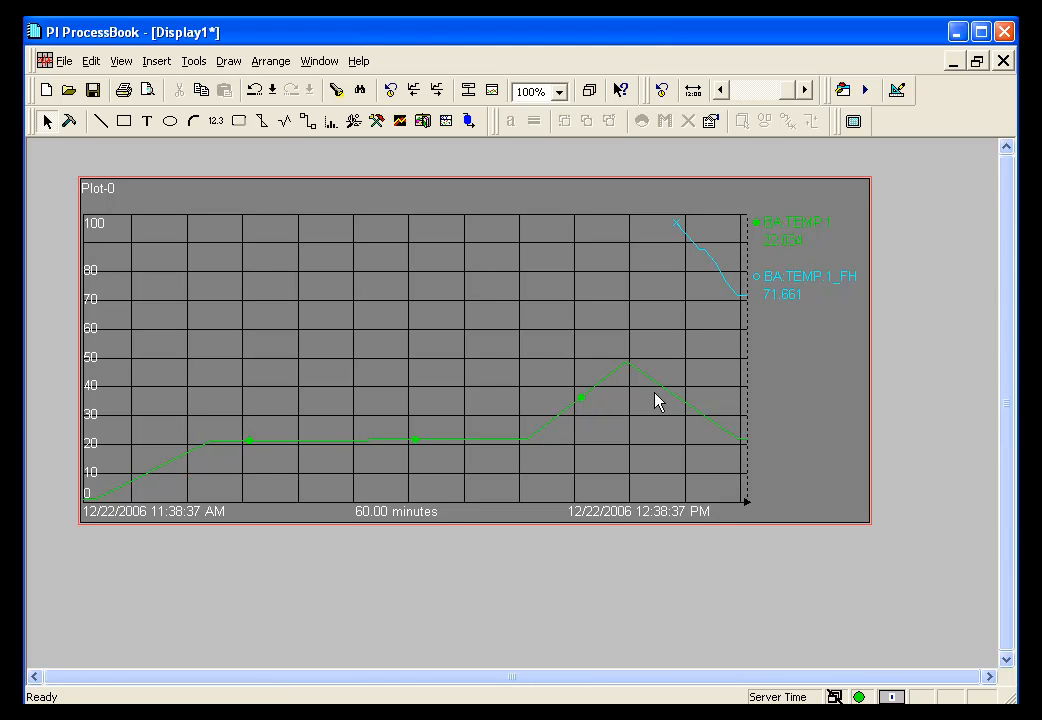
mouse_move(788, 310)
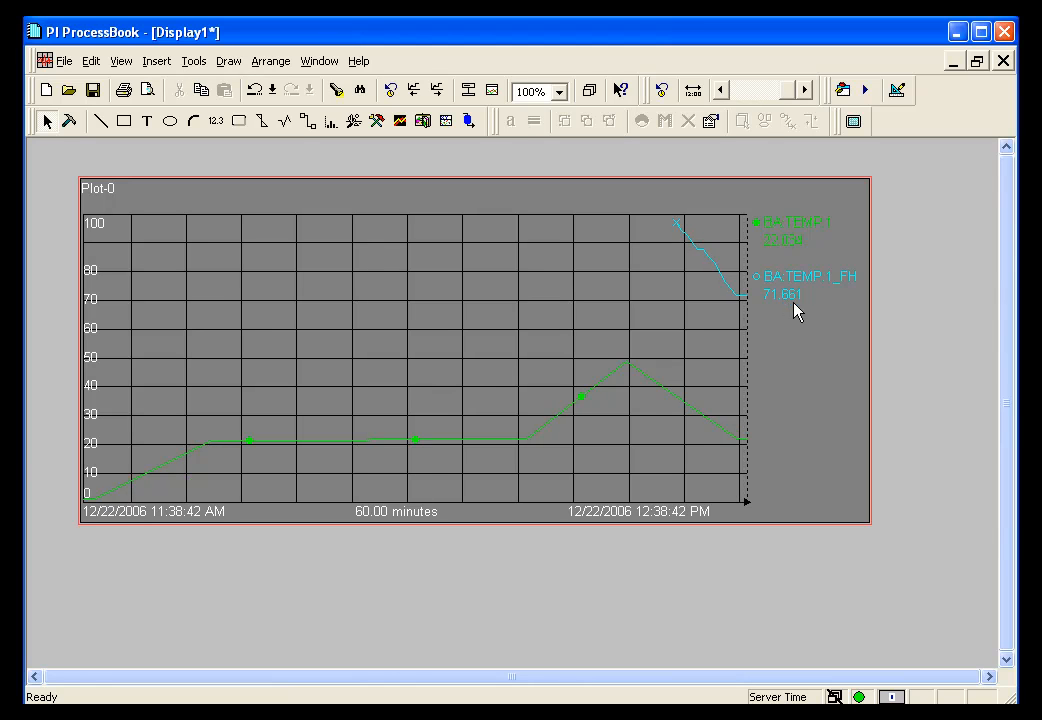
mouse_move(776, 300)
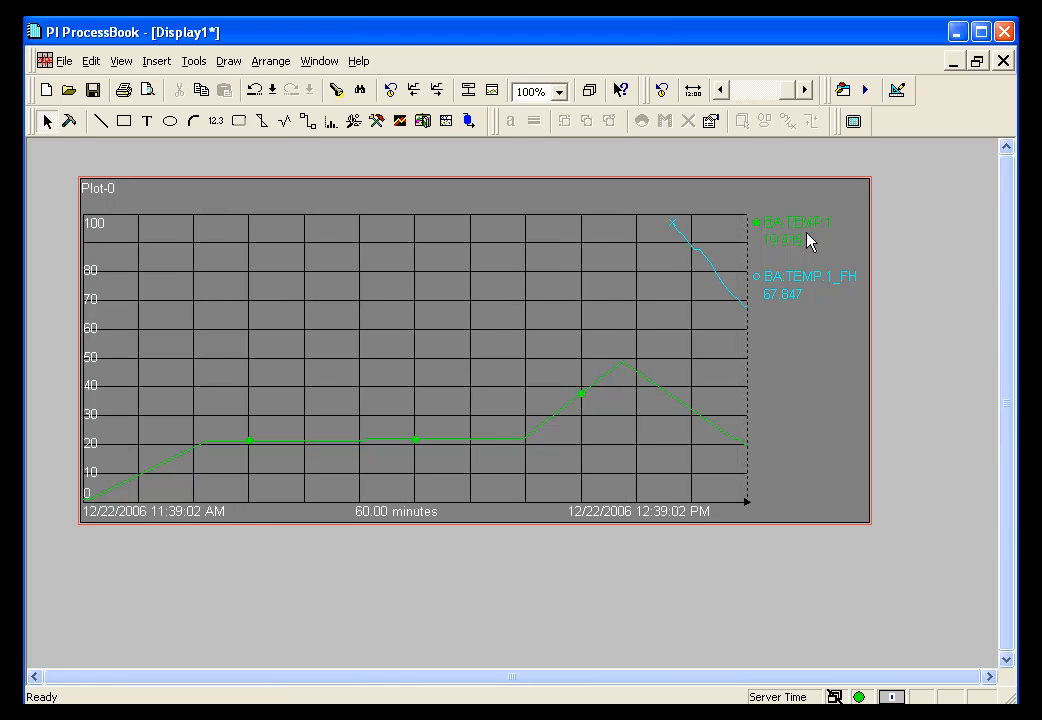
mouse_move(808, 238)
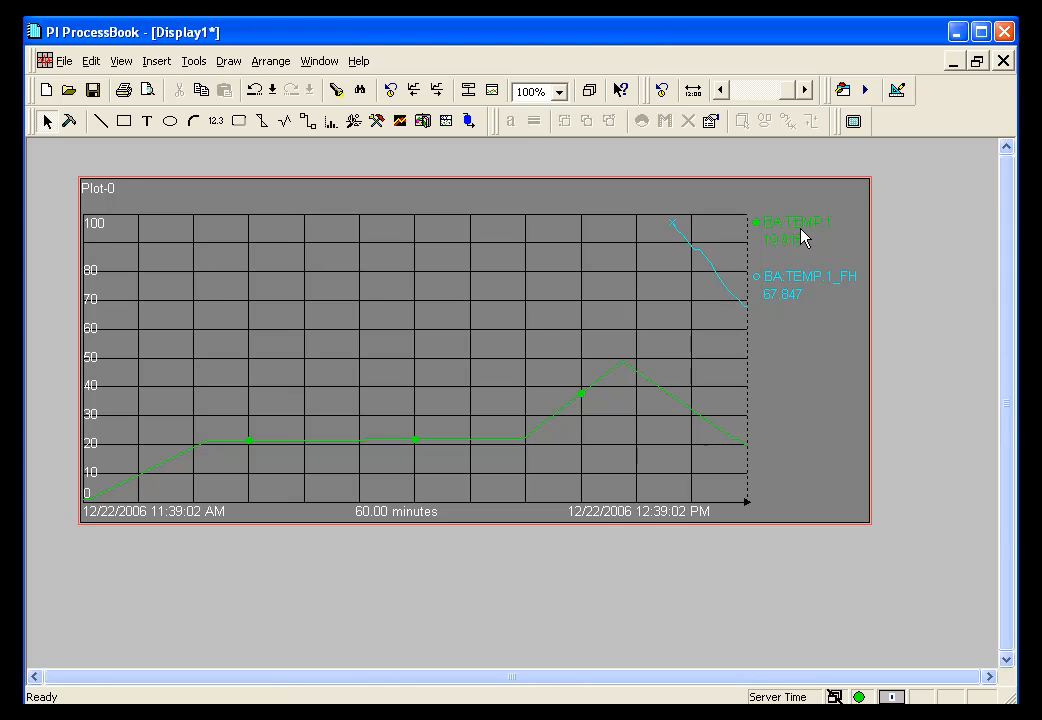